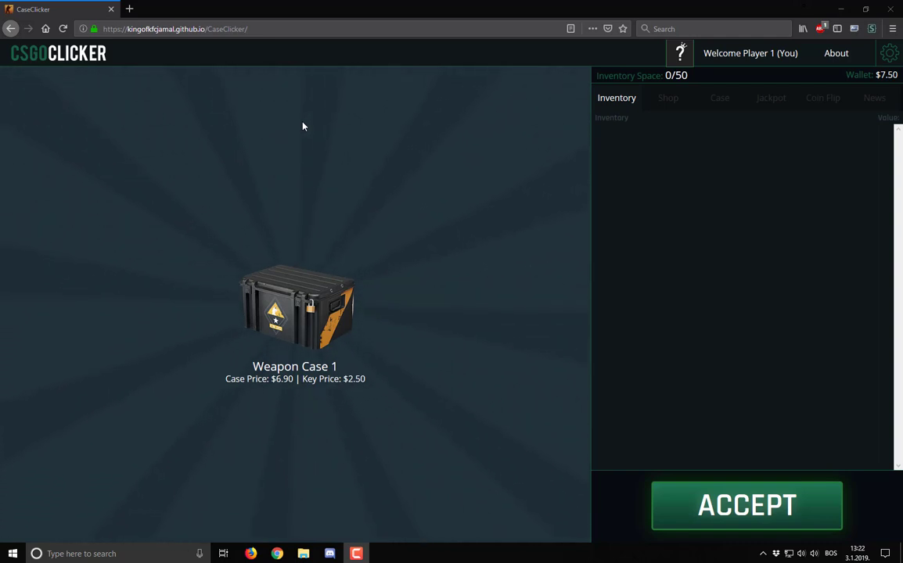
pyautogui.moveTo(299, 112)
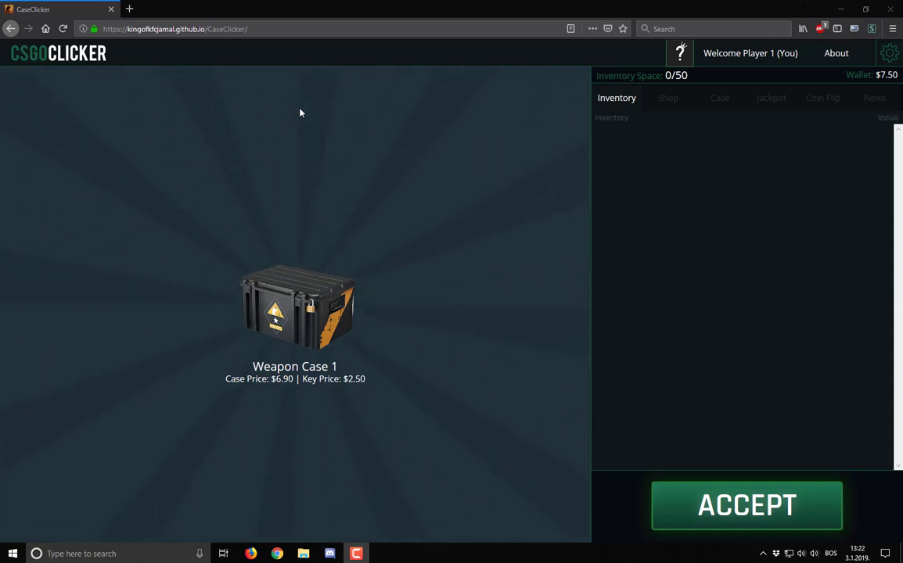
pyautogui.moveTo(307, 307)
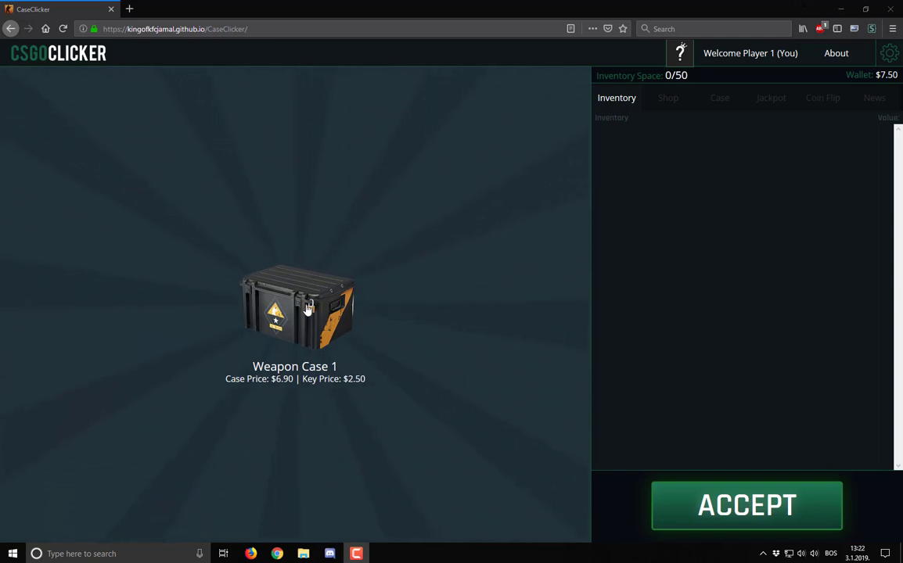
pyautogui.moveTo(665, 451)
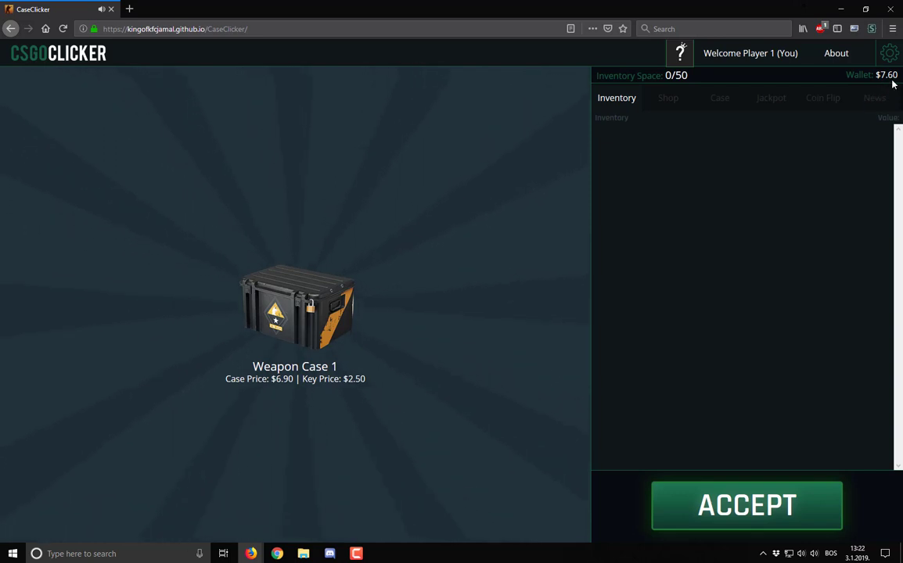
pyautogui.moveTo(398, 292)
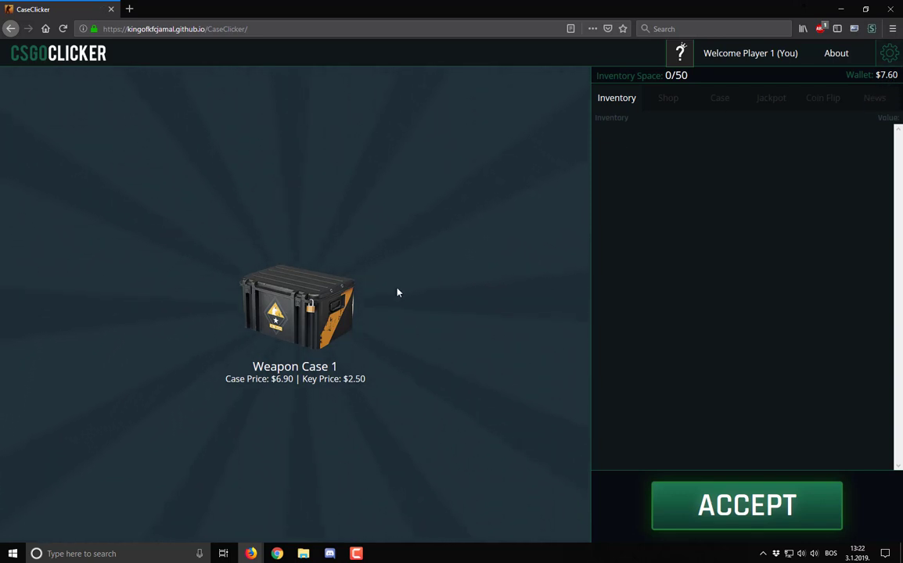
pyautogui.moveTo(340, 327)
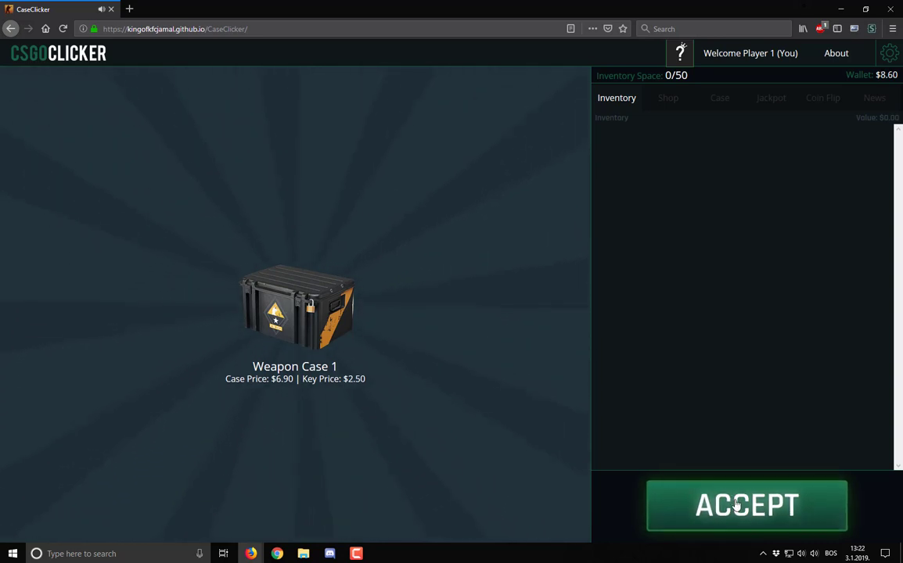
# Accept a trade, open Weapon Case 1 and dismiss the SG 553 result.
pyautogui.click(745, 504)
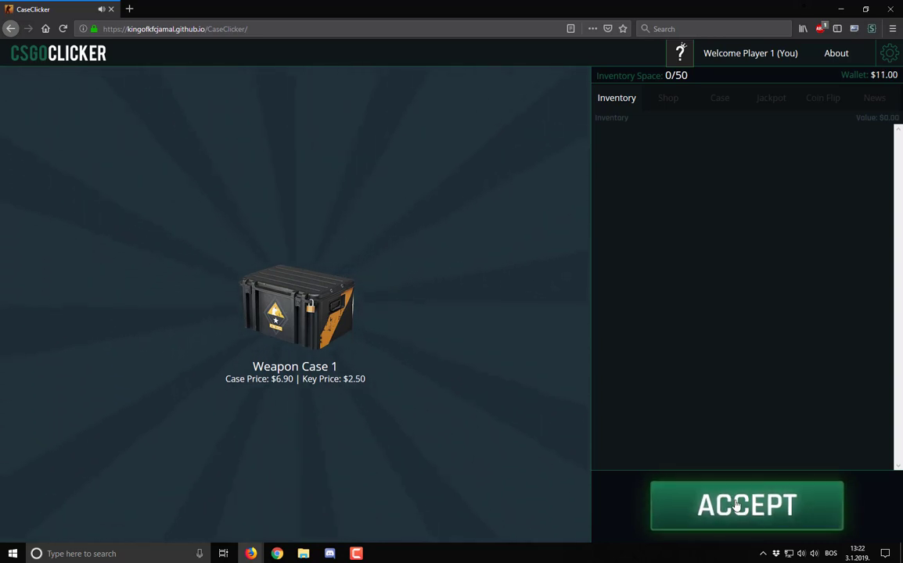
pyautogui.click(745, 504)
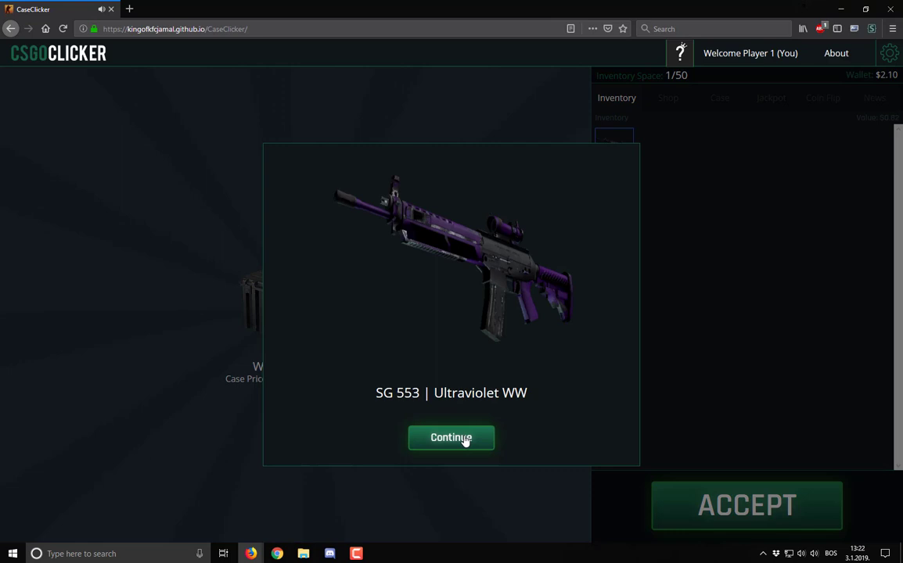
pyautogui.click(451, 439)
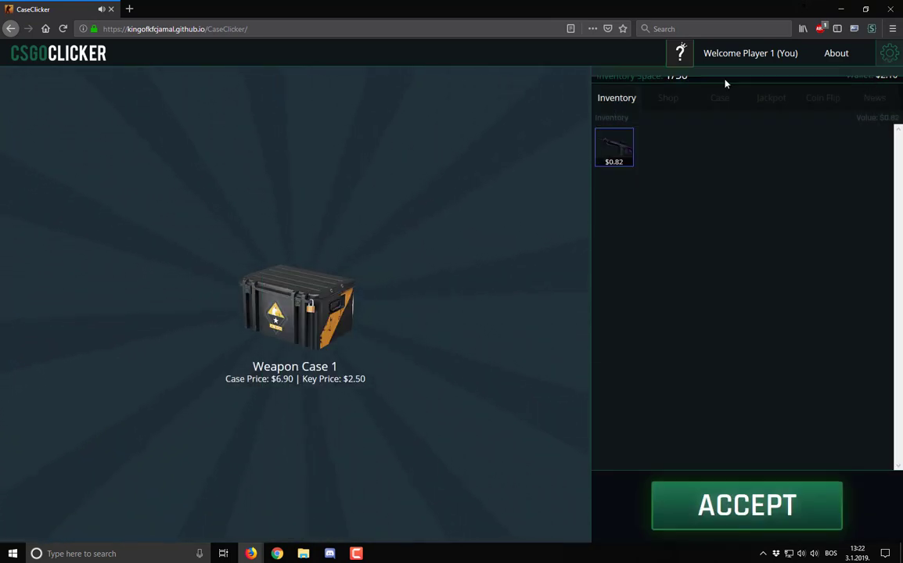
# Check the Settings screen, then accept several more trades to raise the wallet.
pyautogui.click(889, 53)
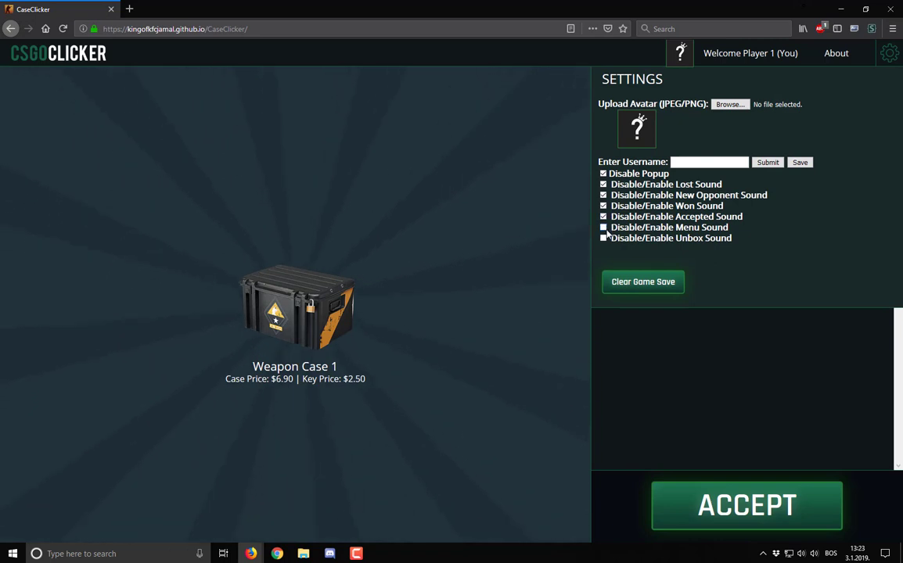
pyautogui.click(604, 227)
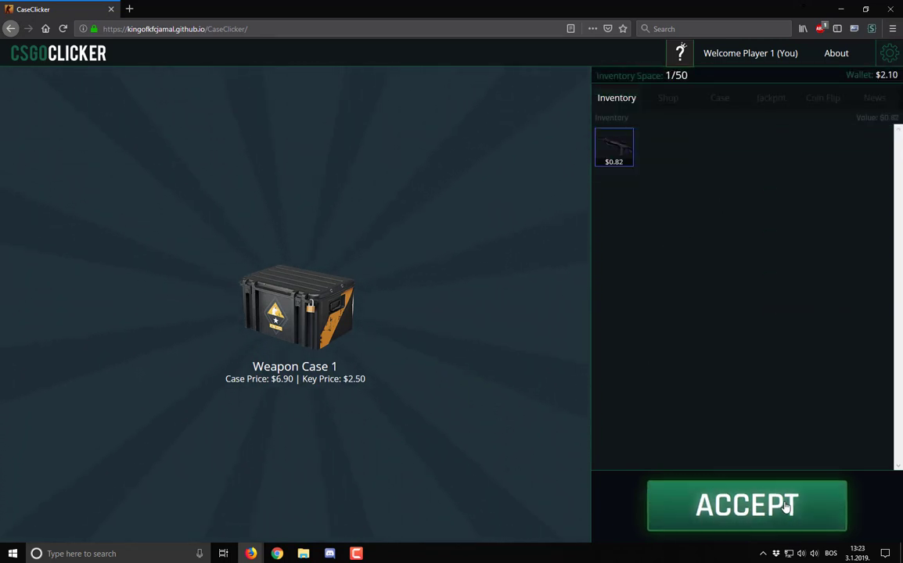
pyautogui.click(745, 506)
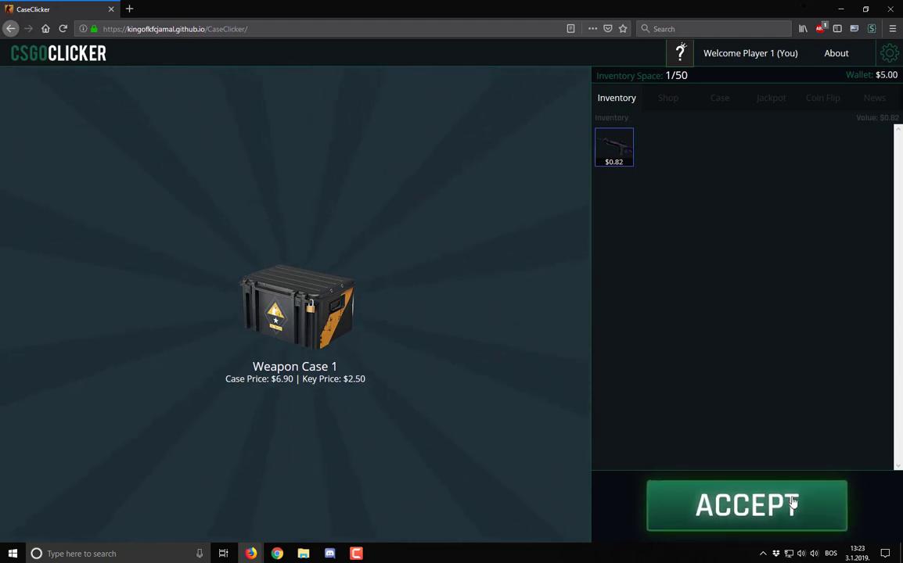
pyautogui.click(744, 504)
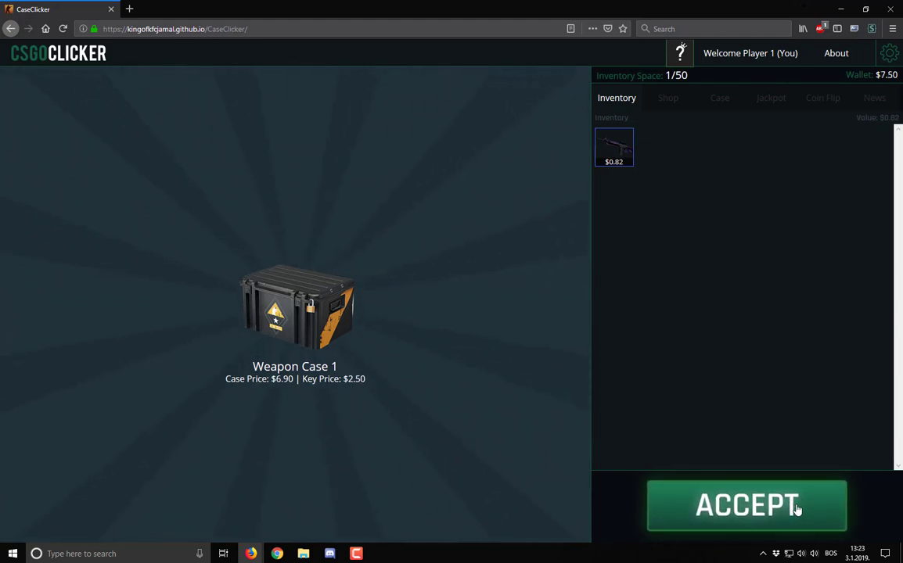
pyautogui.click(745, 504)
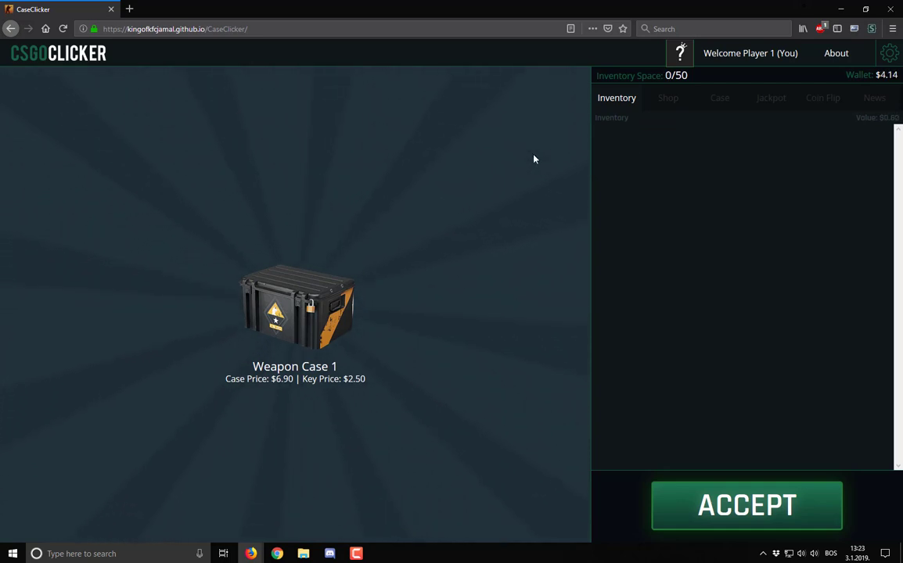
pyautogui.moveTo(728, 503)
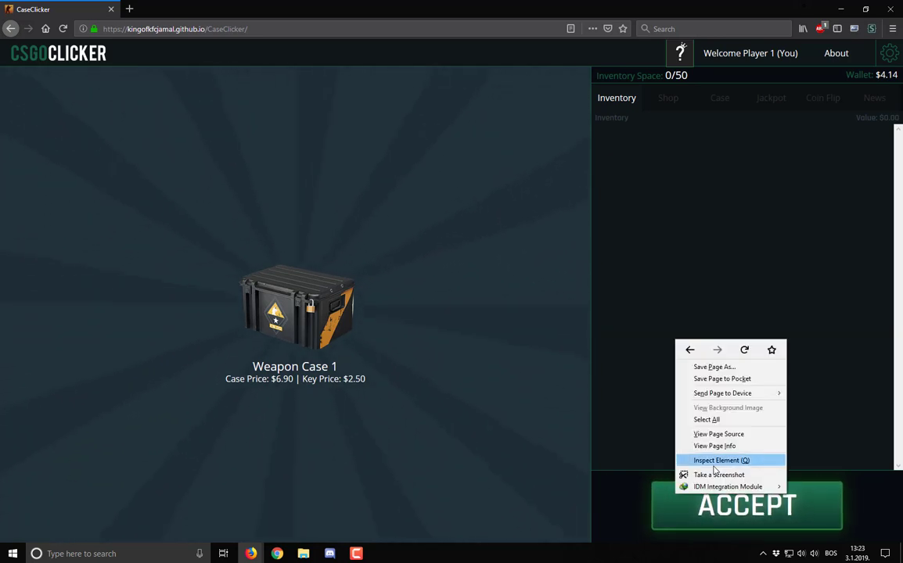
pyautogui.moveTo(726, 460)
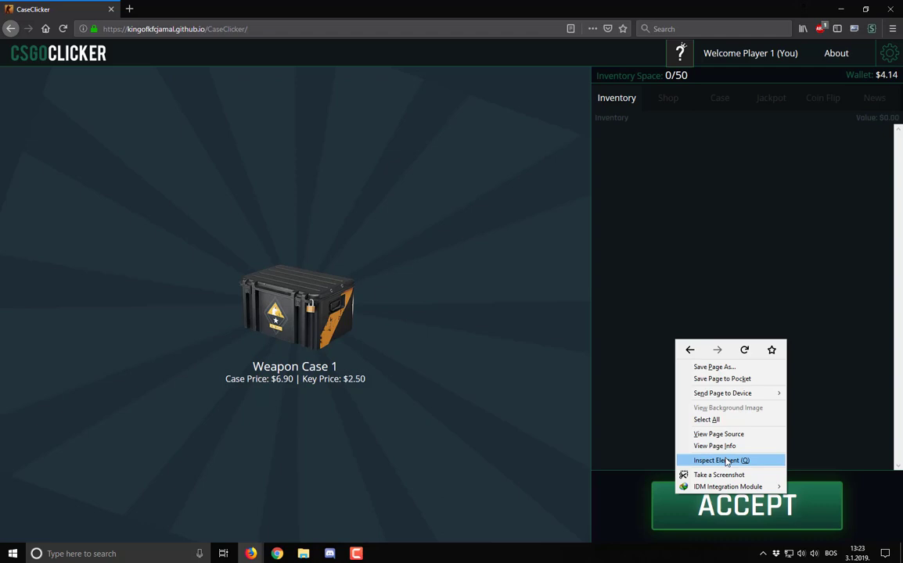
# Inspect the ACCEPT button's element and move to the Console.
pyautogui.click(720, 460)
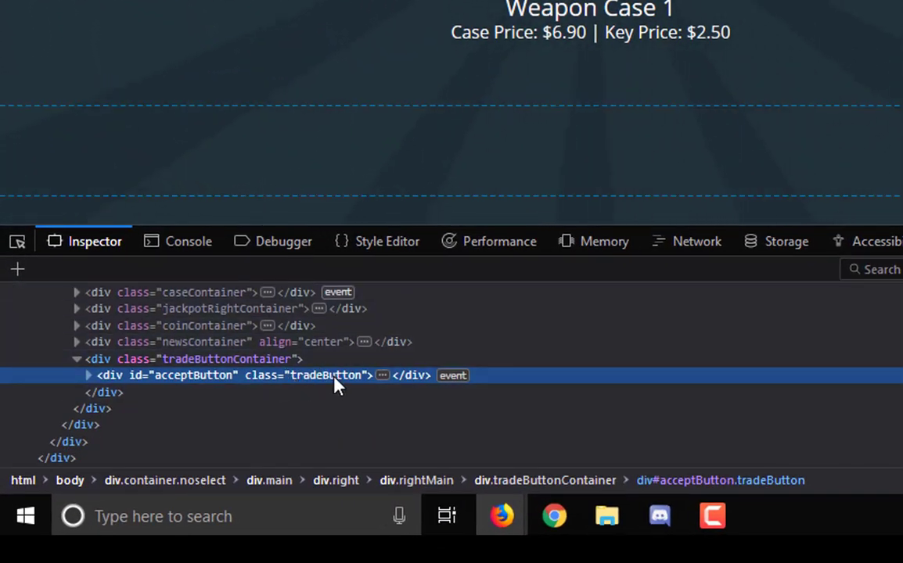
pyautogui.moveTo(324, 387)
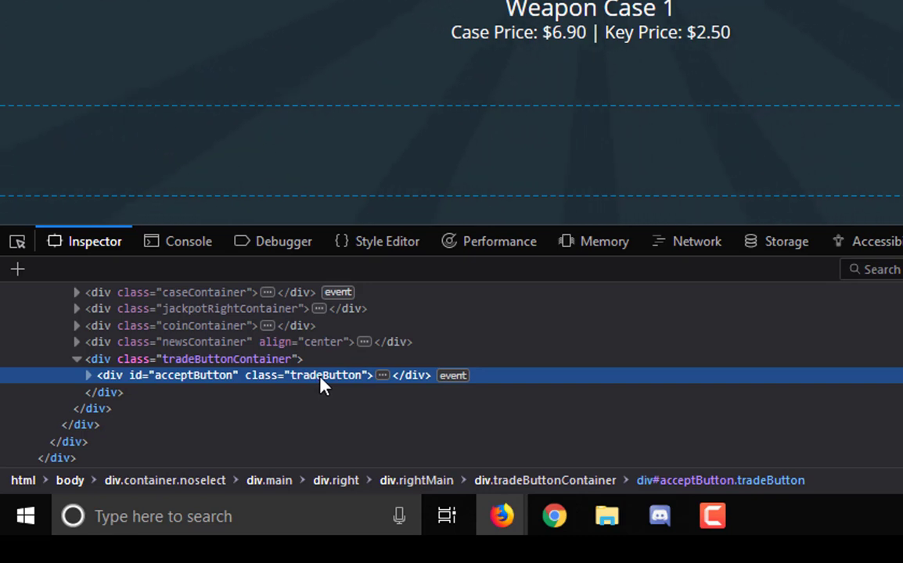
pyautogui.moveTo(185, 382)
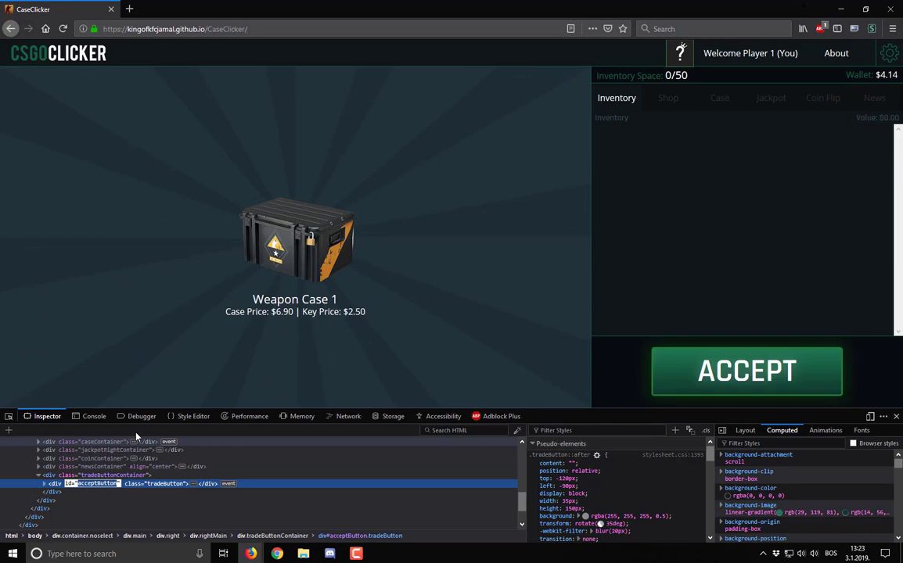
pyautogui.click(94, 416)
pyautogui.write('var')
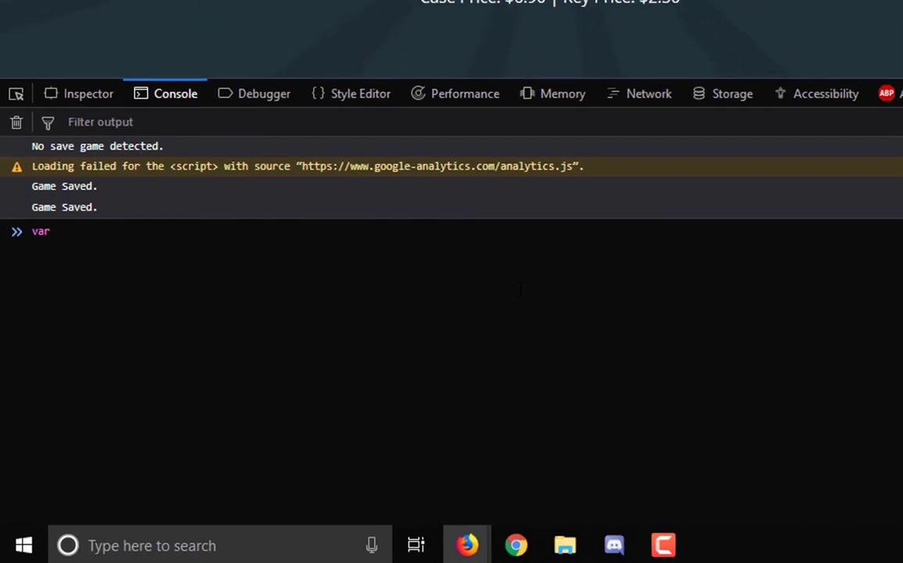
# Store the acceptButton element in a variable: var ourButton = document.getElementById("acceptButton");.
pyautogui.write('ourButton = docu')
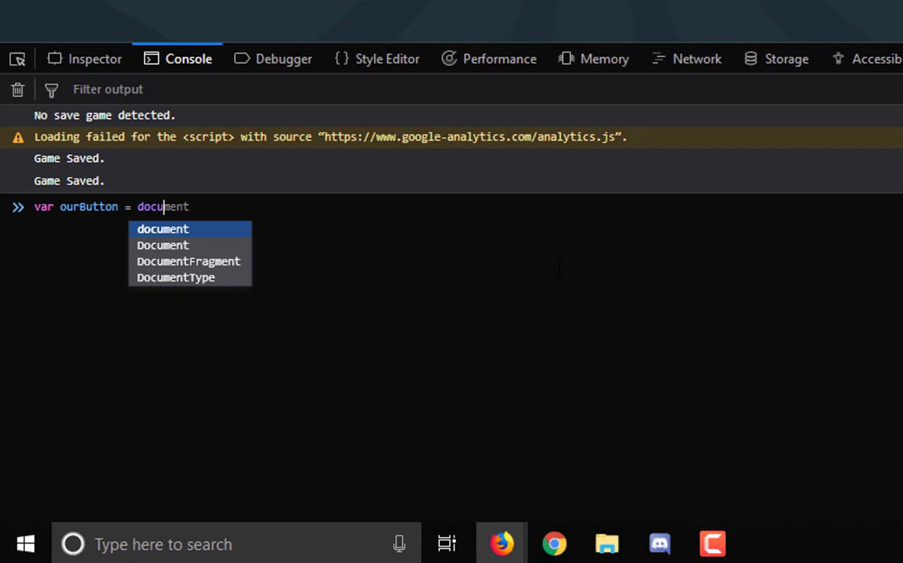
pyautogui.write('.getElementById')
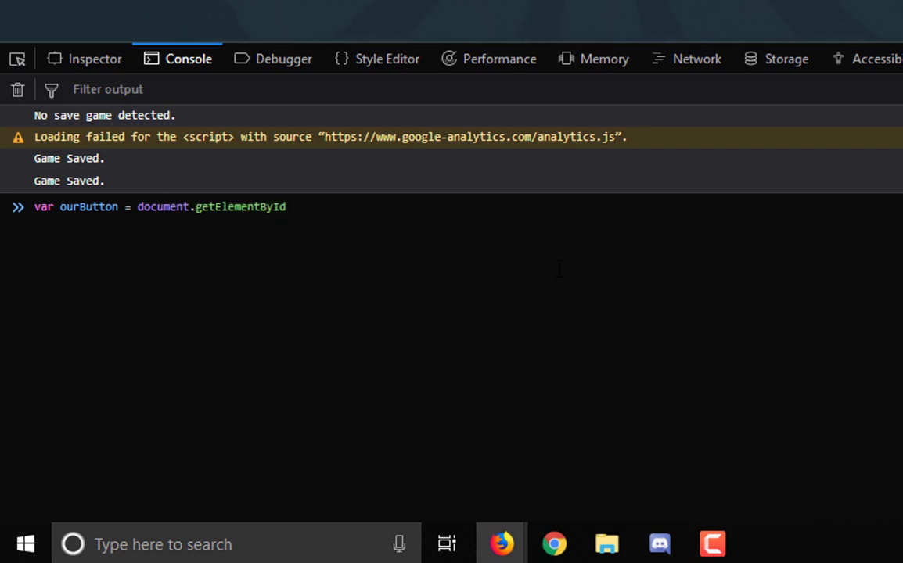
pyautogui.write('("acceptButton");')
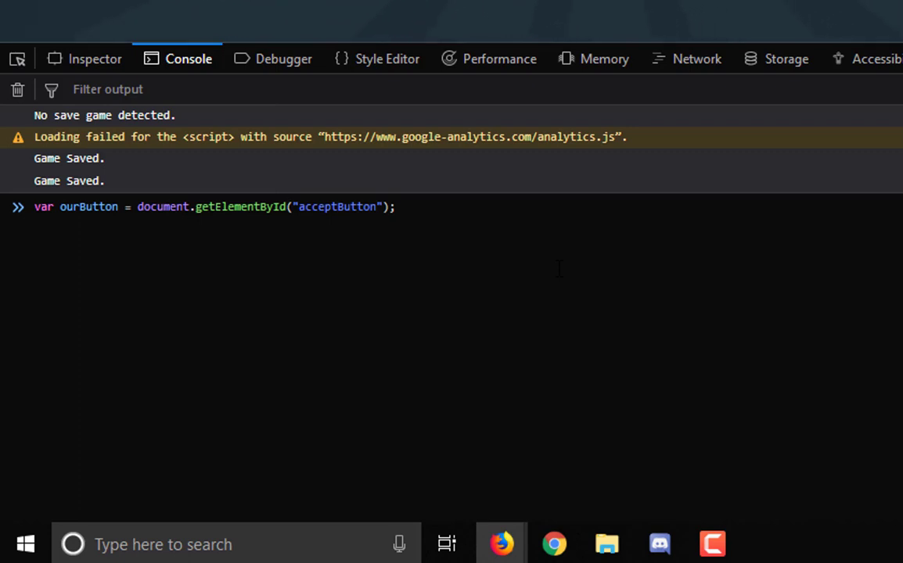
pyautogui.write('o')
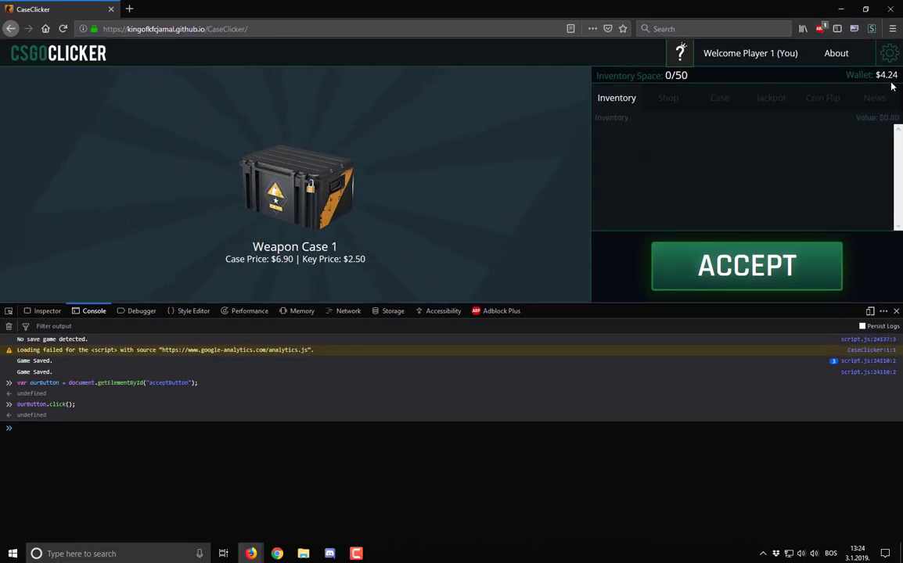
pyautogui.moveTo(527, 75)
pyautogui.write('var ourButton = document.getElementById("acceptButton");')
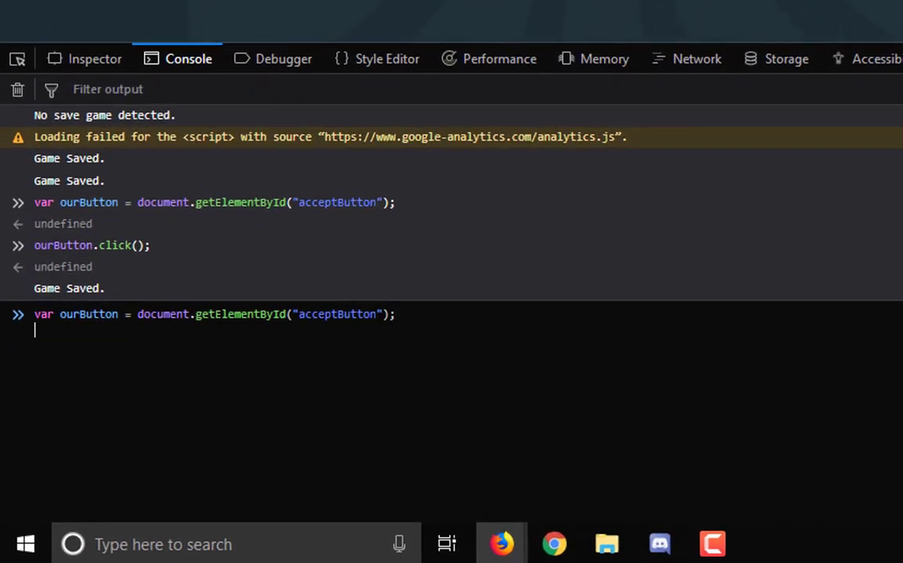
# Write the loop for(i=0;i<=10000;i++) ourButton.click(); in the console input.
pyautogui.write('for(')
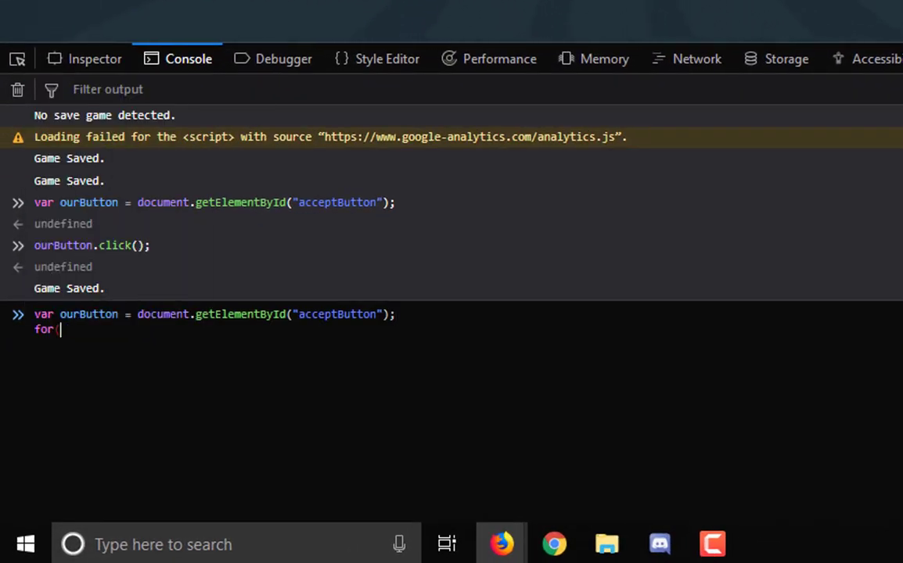
pyautogui.write('(i=0;i')
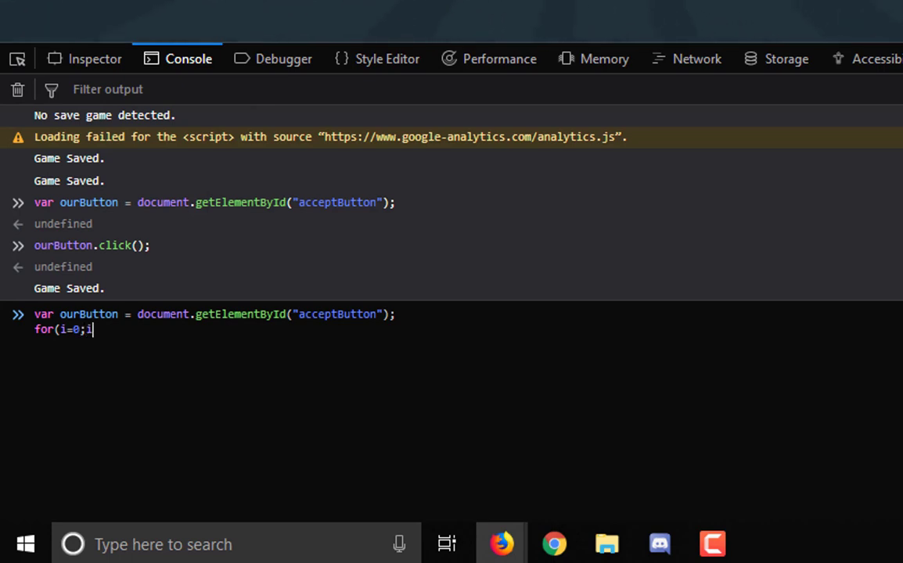
pyautogui.write('<=10')
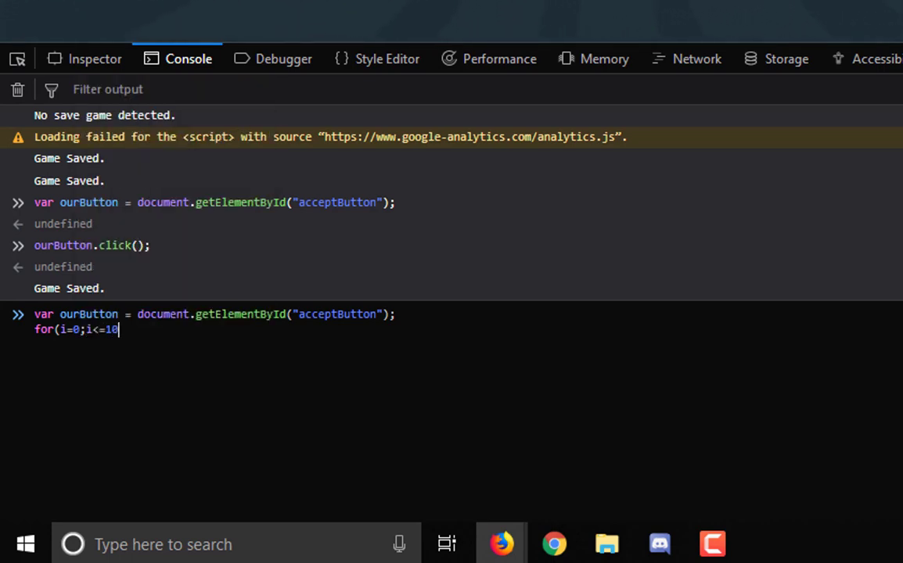
pyautogui.write('00;')
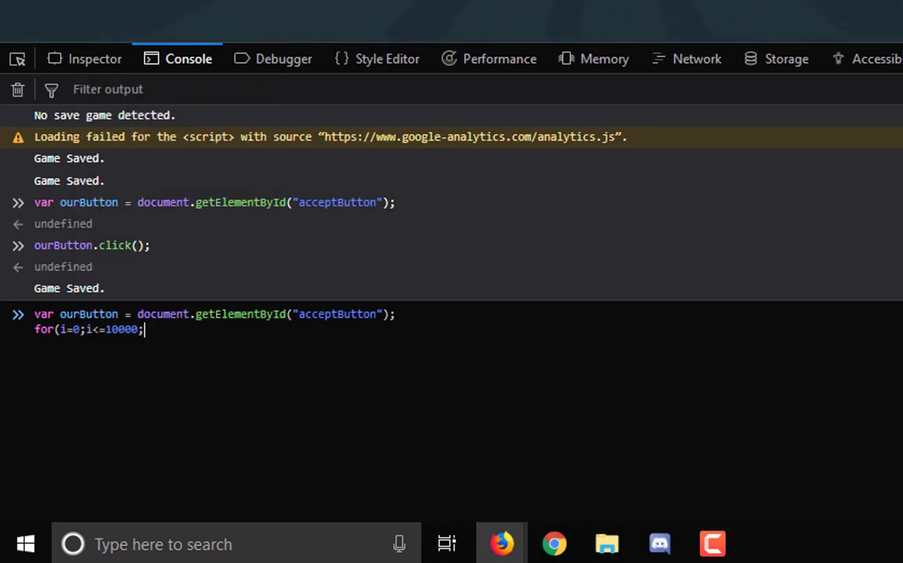
pyautogui.write('i++')
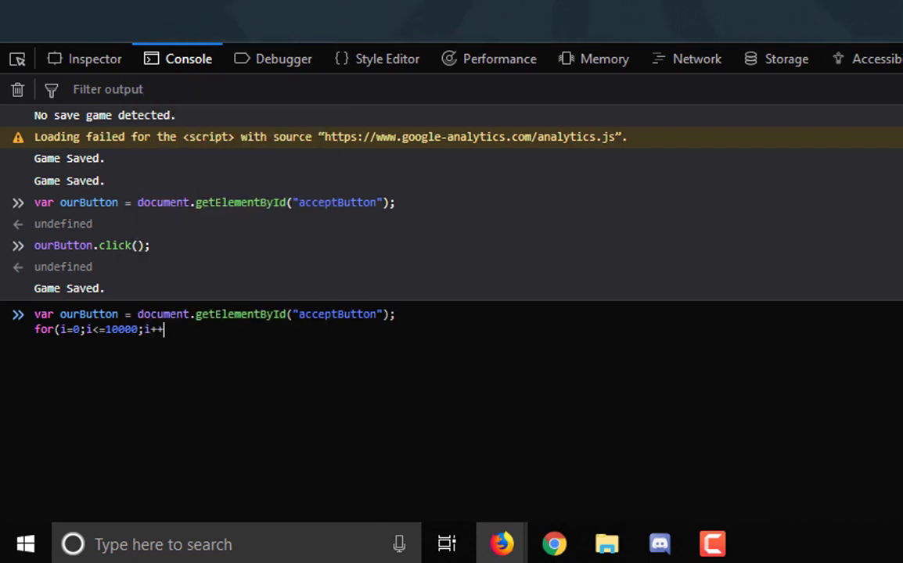
pyautogui.write('of')
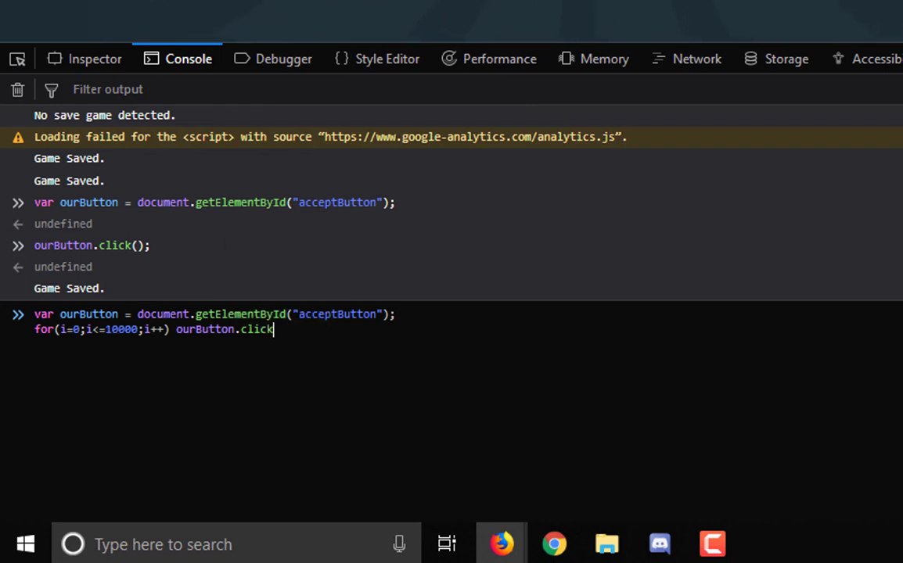
pyautogui.write('();')
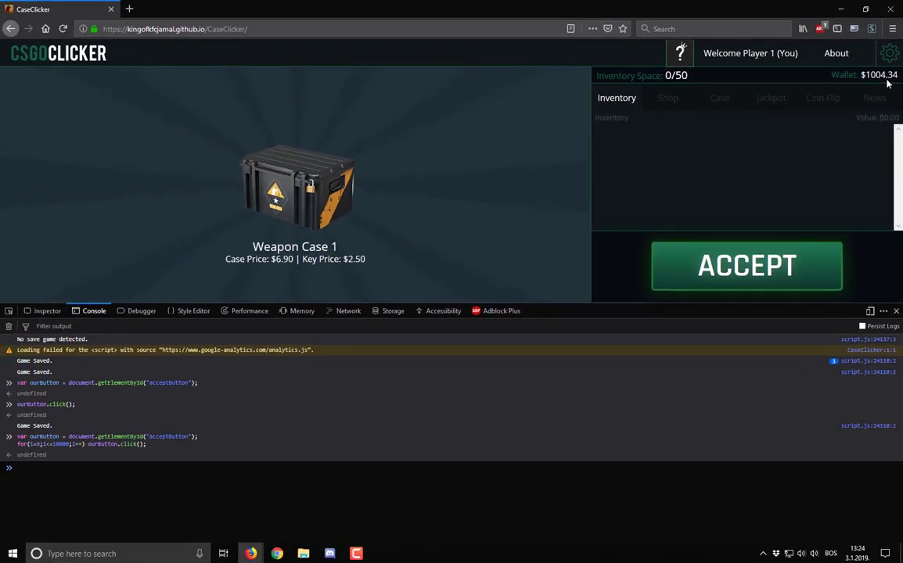
# Run the 10000-click loop repeatedly, lifting the wallet to $5004.74.
pyautogui.press('Enter')
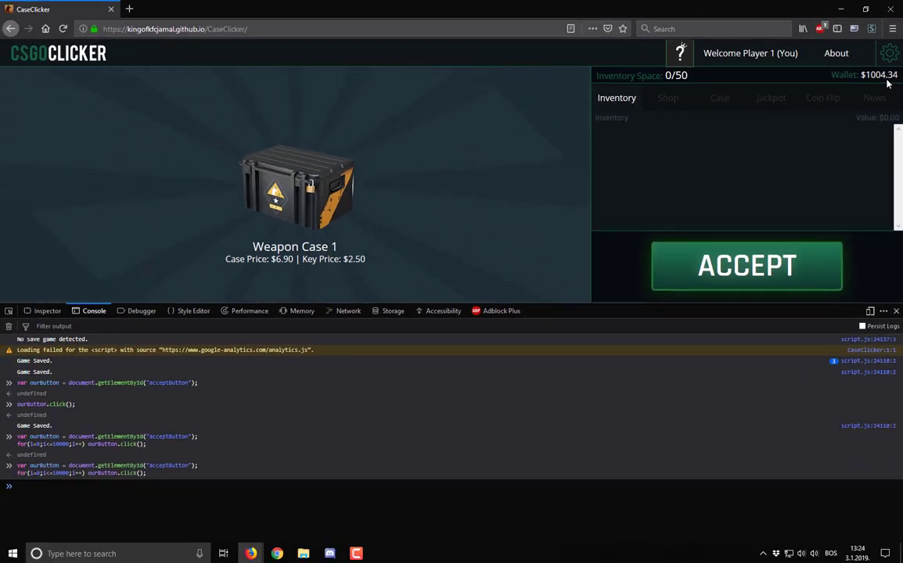
pyautogui.press('Return')
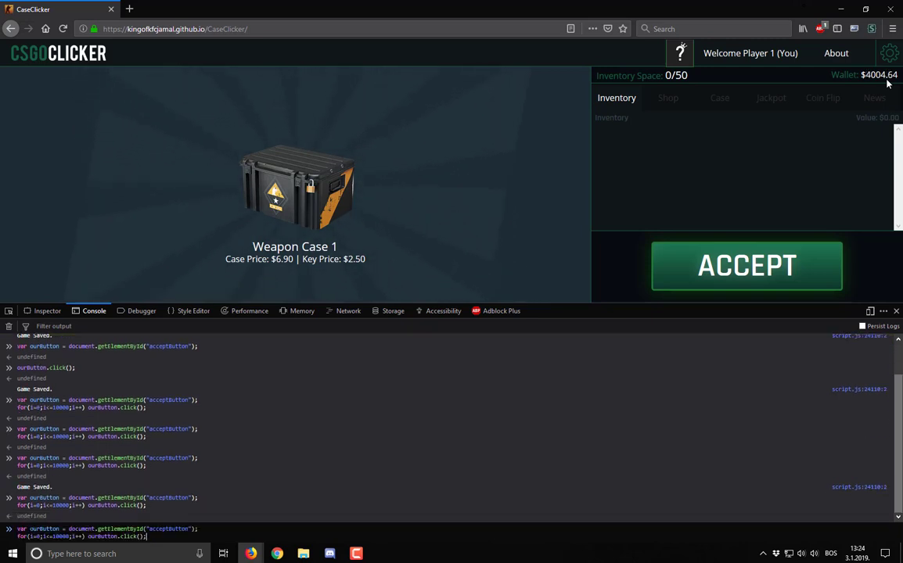
pyautogui.press('Return')
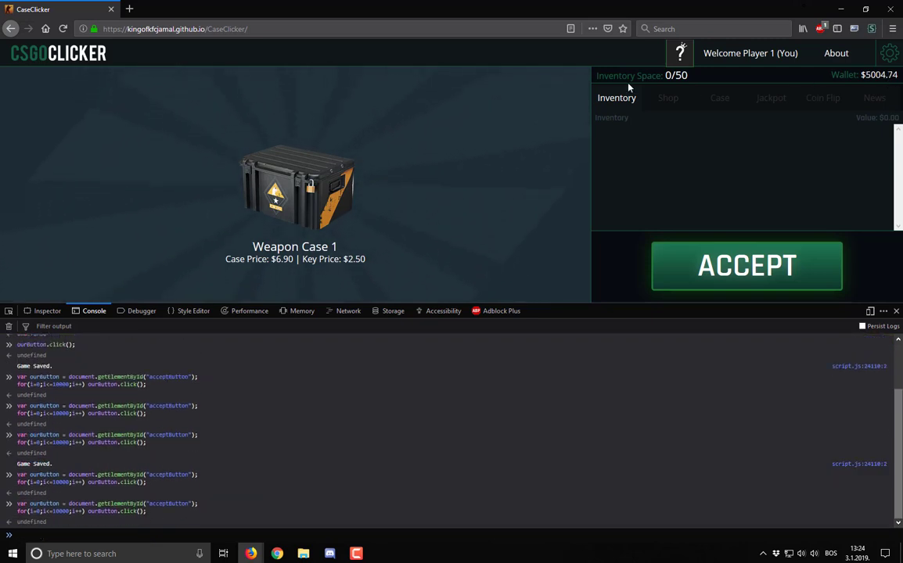
pyautogui.moveTo(407, 149)
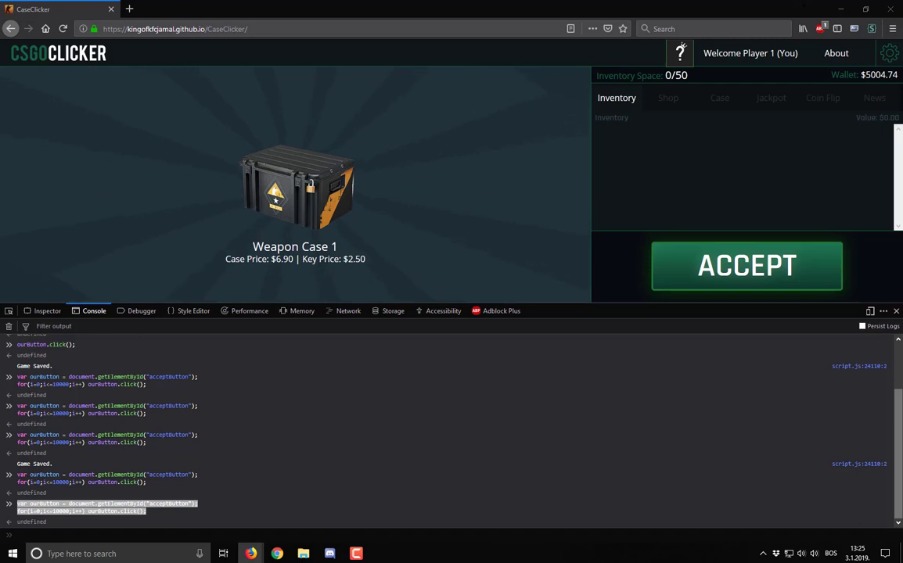
# Visit the other version's Shop, then read the first version's News changelog about fixing cheating.
pyautogui.click(180, 9)
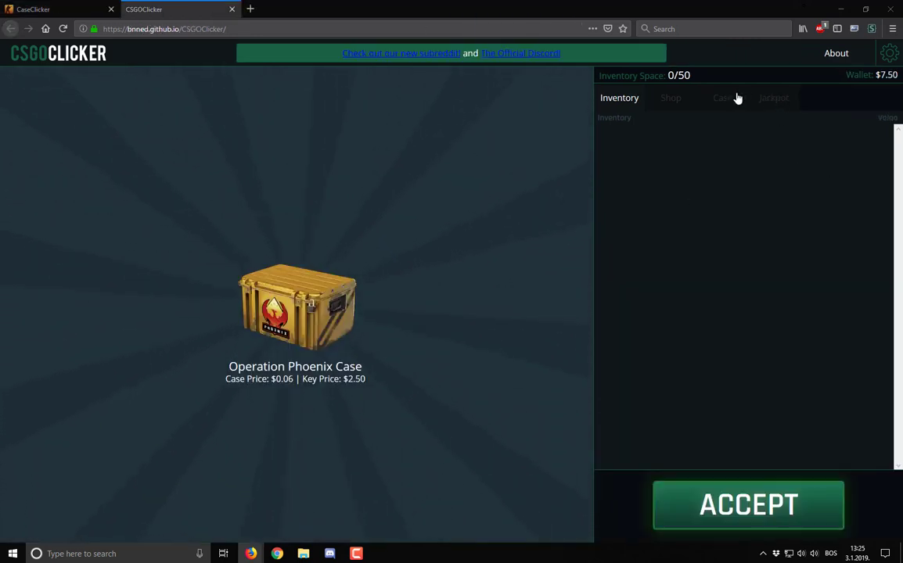
pyautogui.click(670, 97)
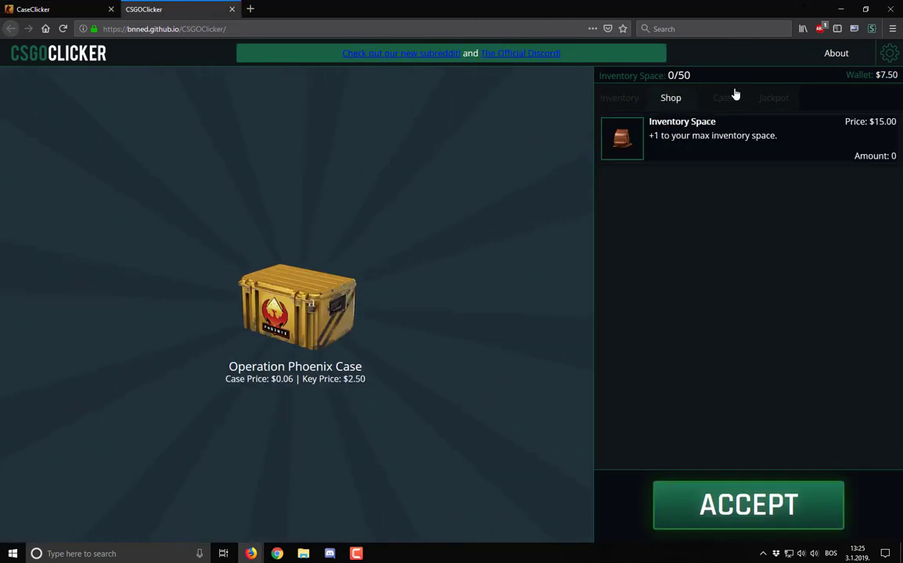
pyautogui.click(33, 9)
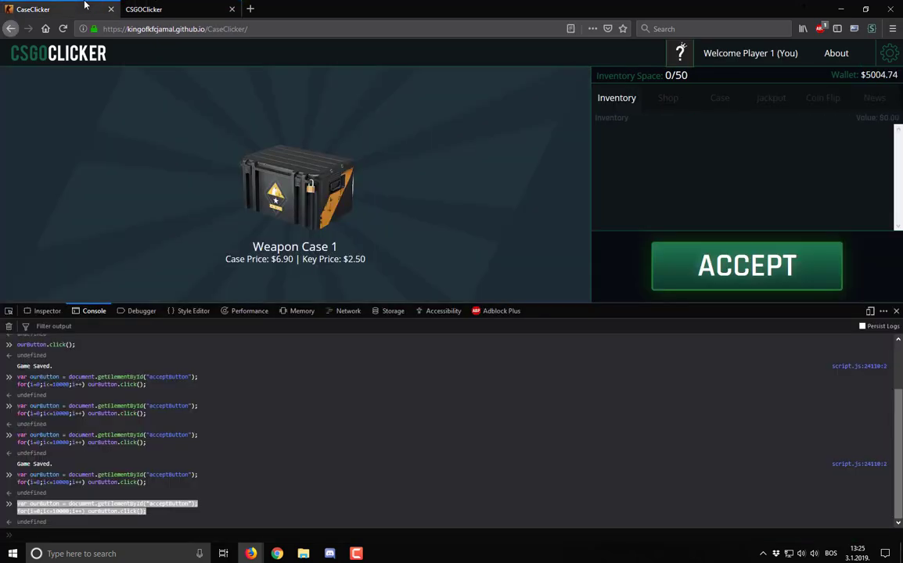
pyautogui.click(873, 97)
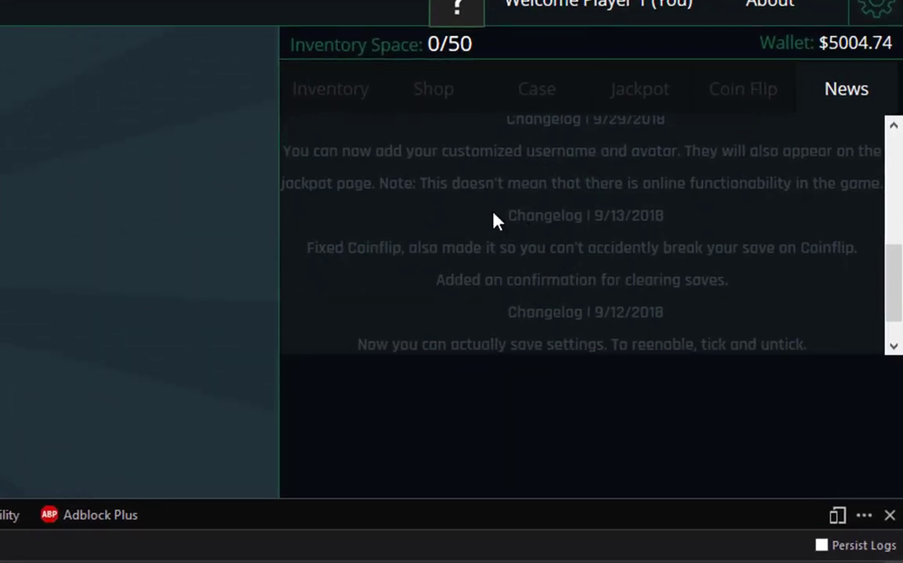
pyautogui.moveTo(430, 219)
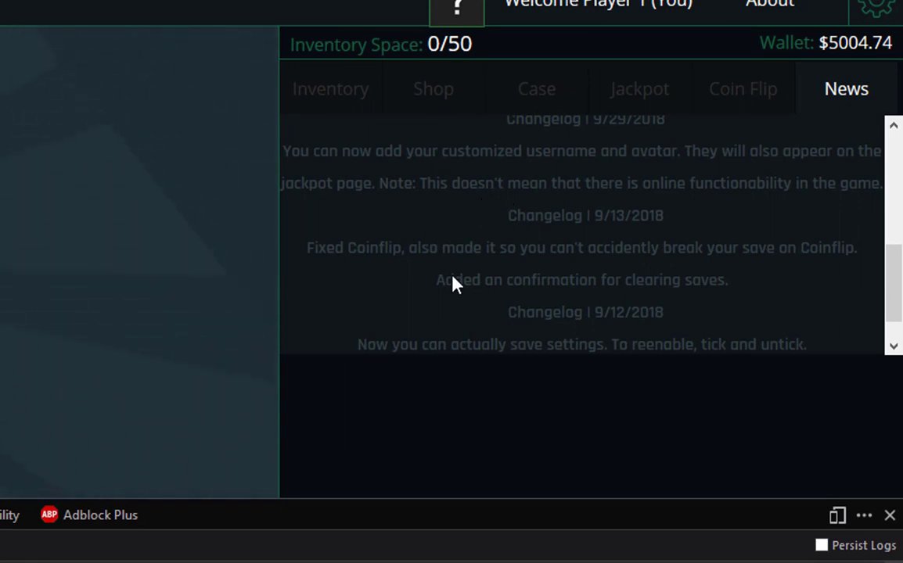
pyautogui.moveTo(656, 299)
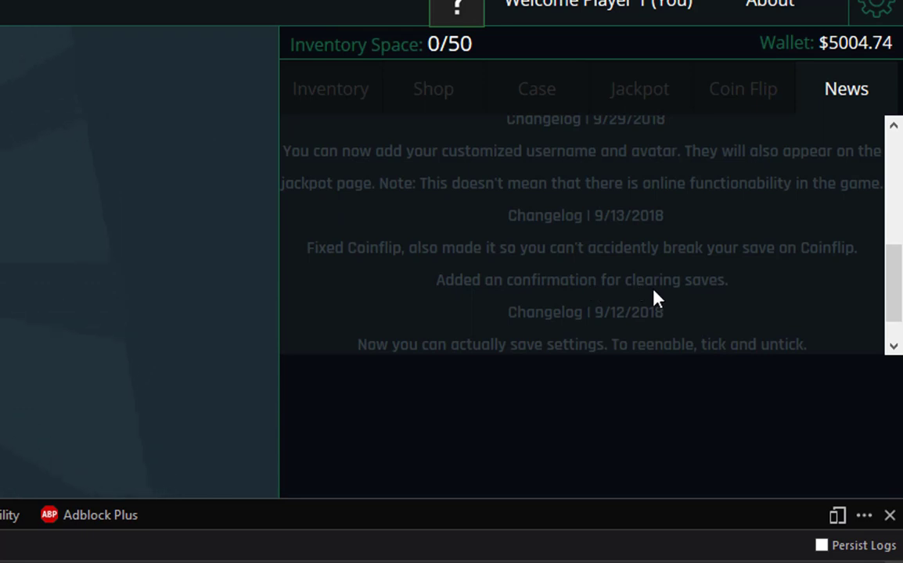
pyautogui.scroll(-3)
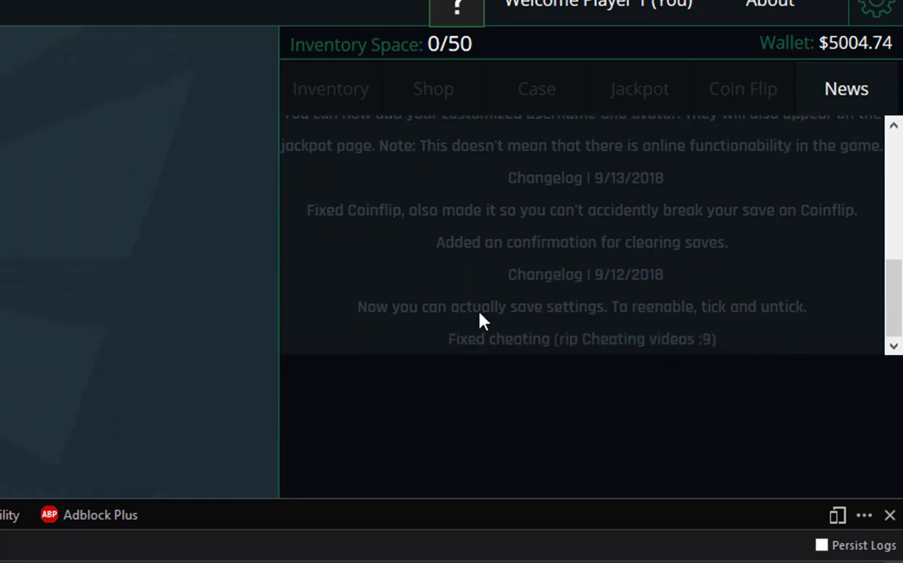
pyautogui.moveTo(545, 350)
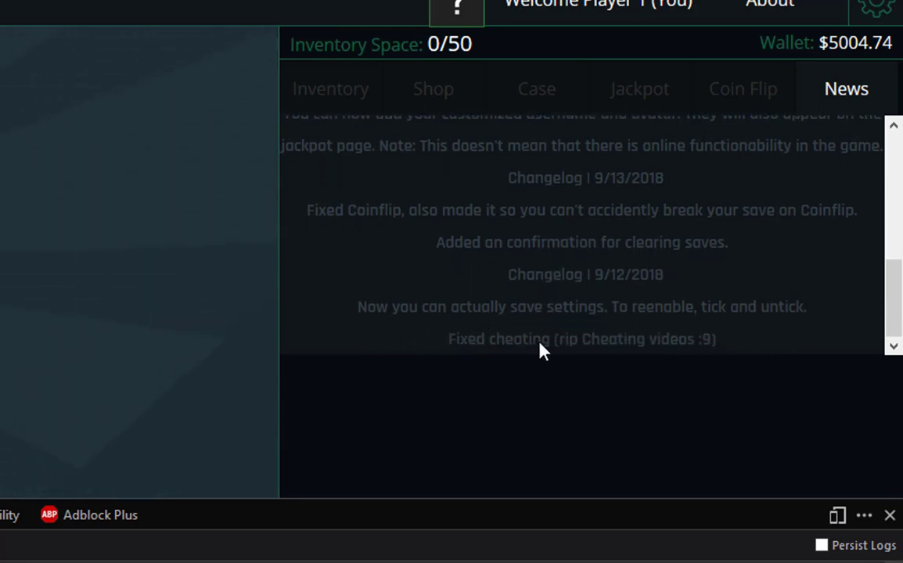
pyautogui.moveTo(156, 383)
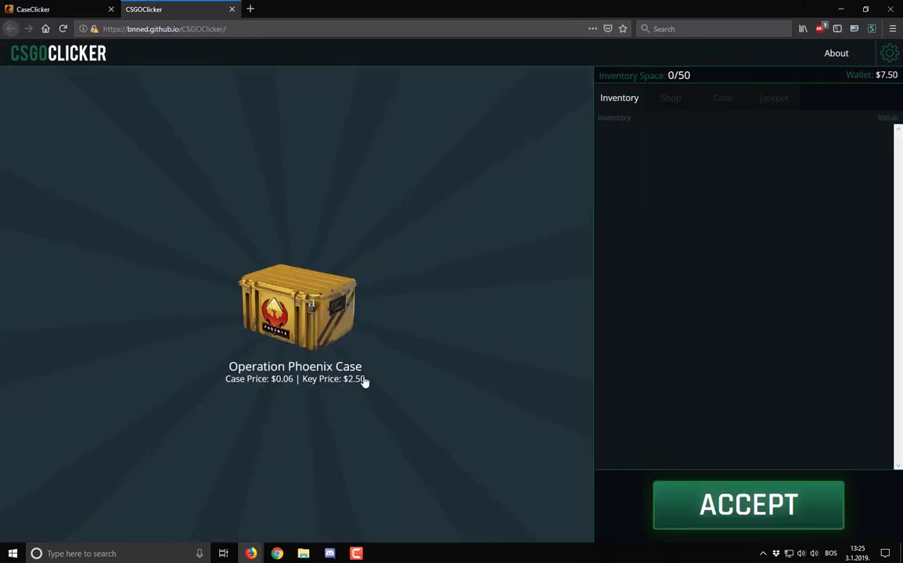
# Run the accept-clicking loop twice in the Operation Phoenix version's console, reaching $2007.70.
pyautogui.press('f12')
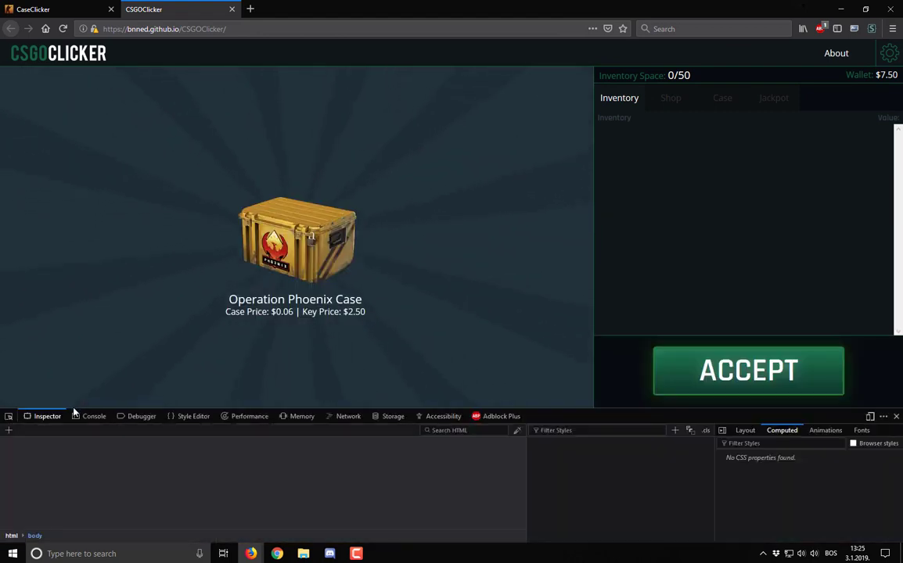
pyautogui.click(94, 417)
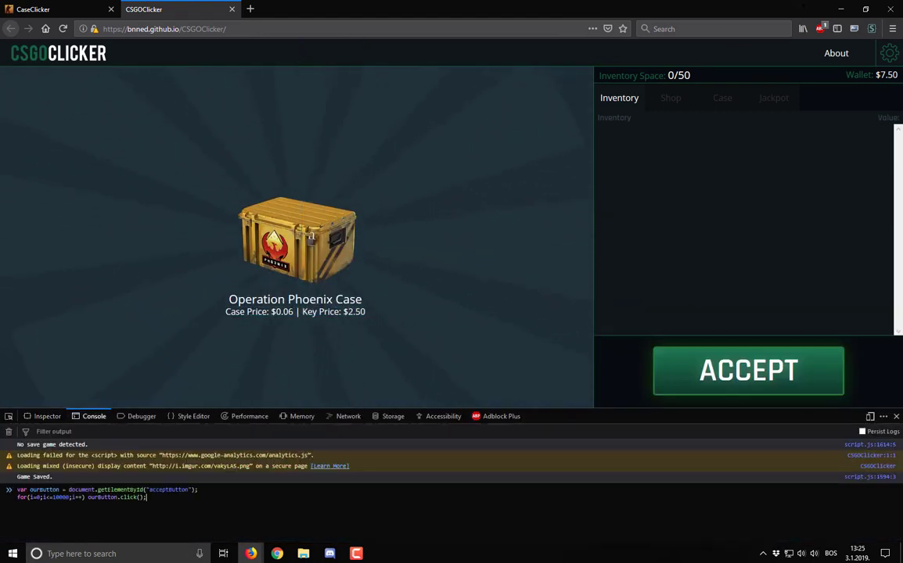
pyautogui.press('Return')
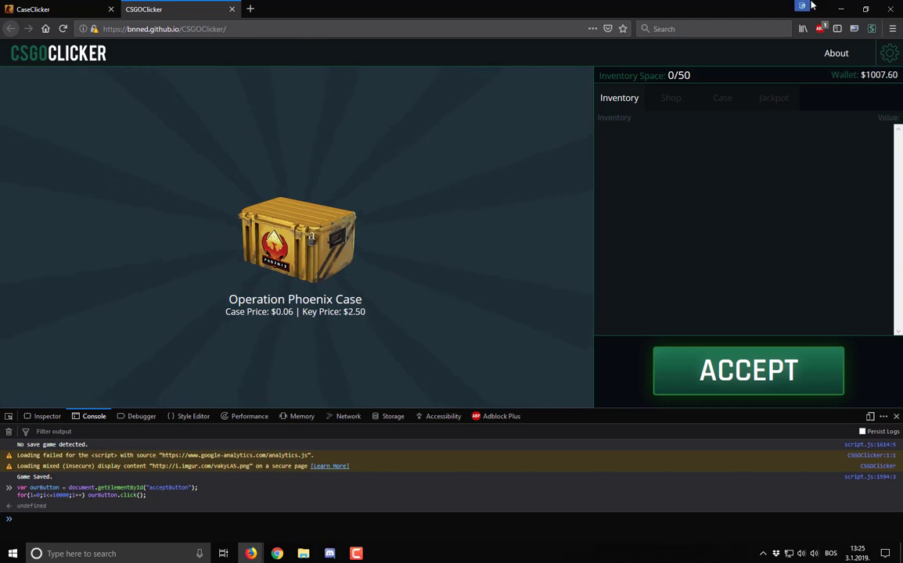
pyautogui.press('Return')
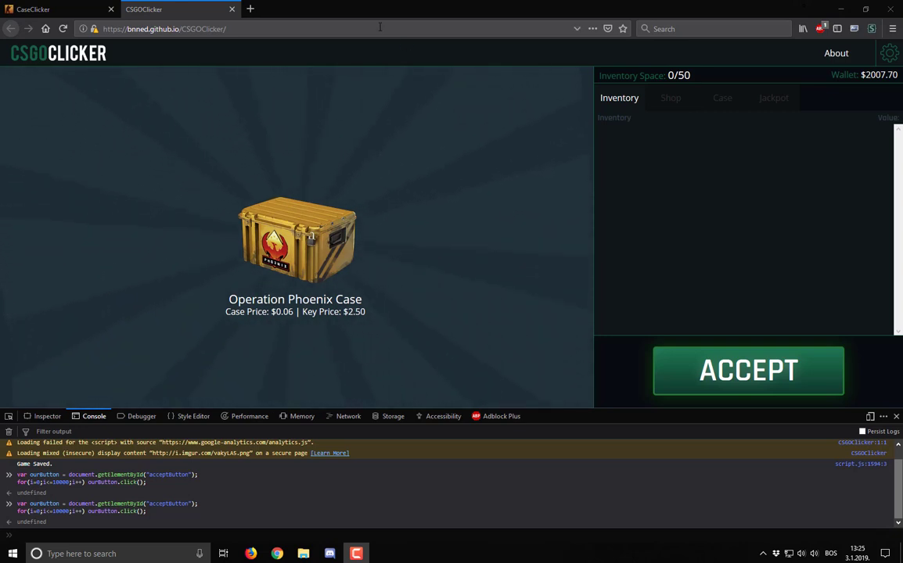
pyautogui.moveTo(44, 351)
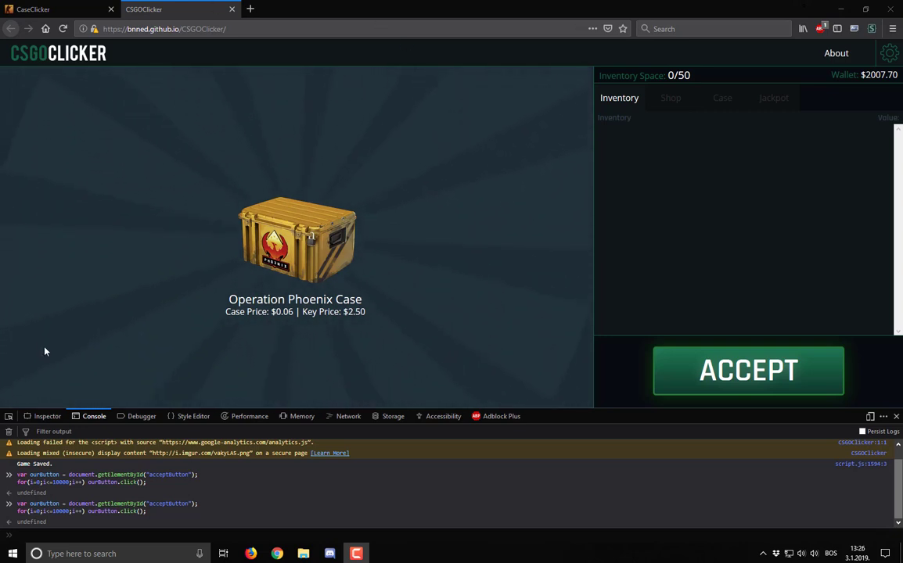